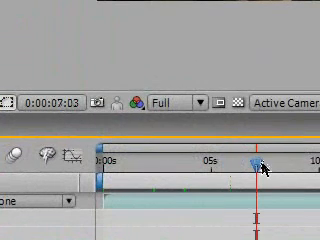
Step: Drag the playhead from about seven seconds back to the first frame, 0:00:00:00
drag(255, 165, 95, 165)
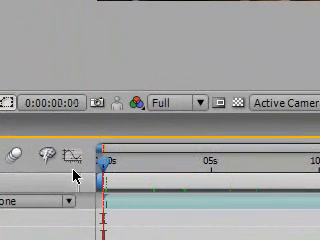